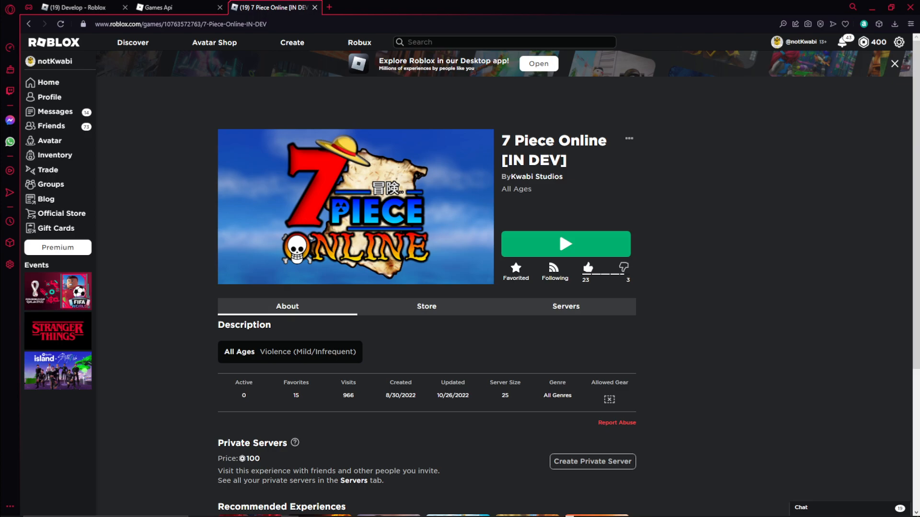
left_click(179, 24)
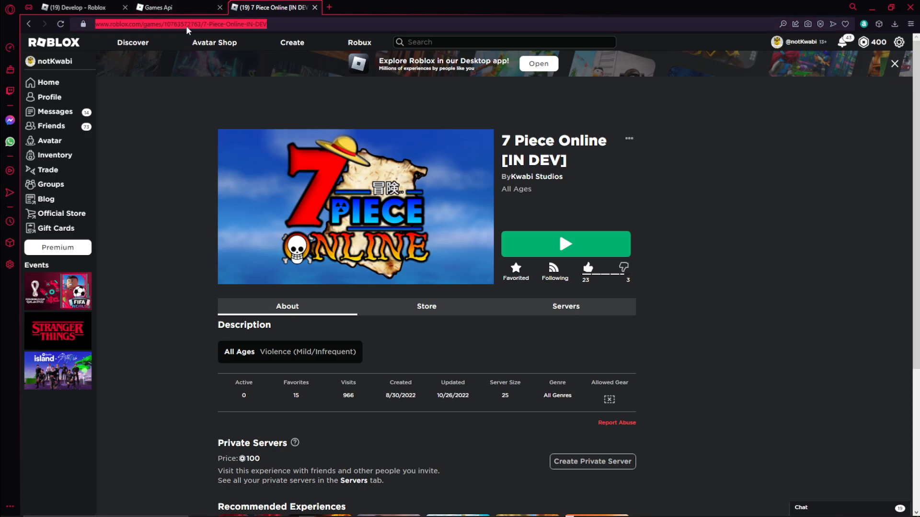
right_click(179, 24)
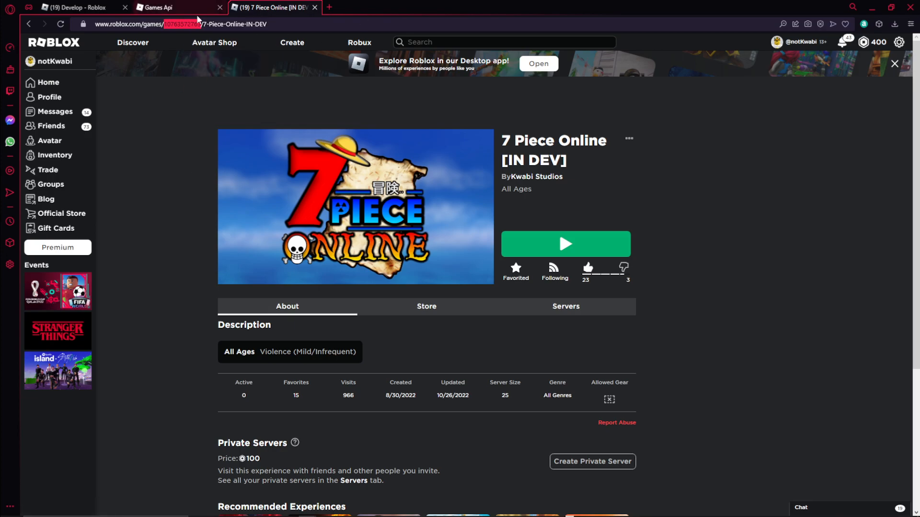
mouse_move(240, 260)
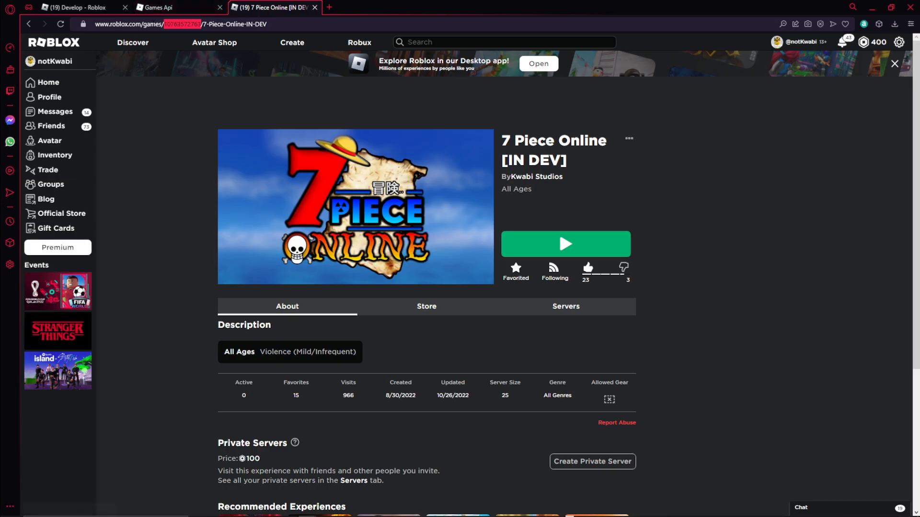
left_click(172, 7)
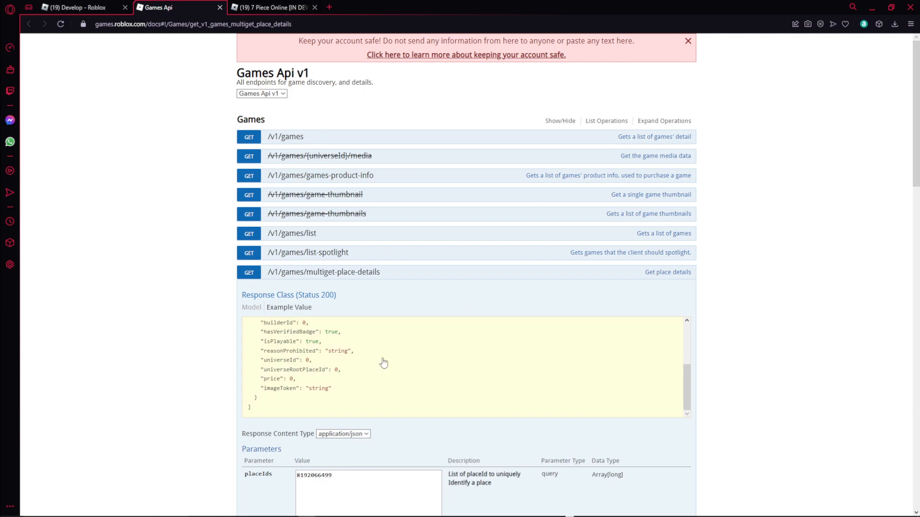
mouse_move(339, 374)
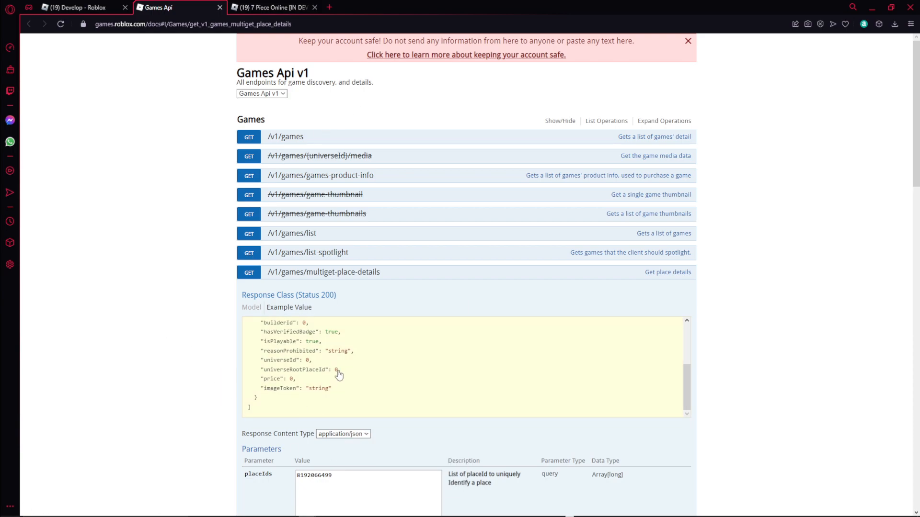
mouse_move(312, 366)
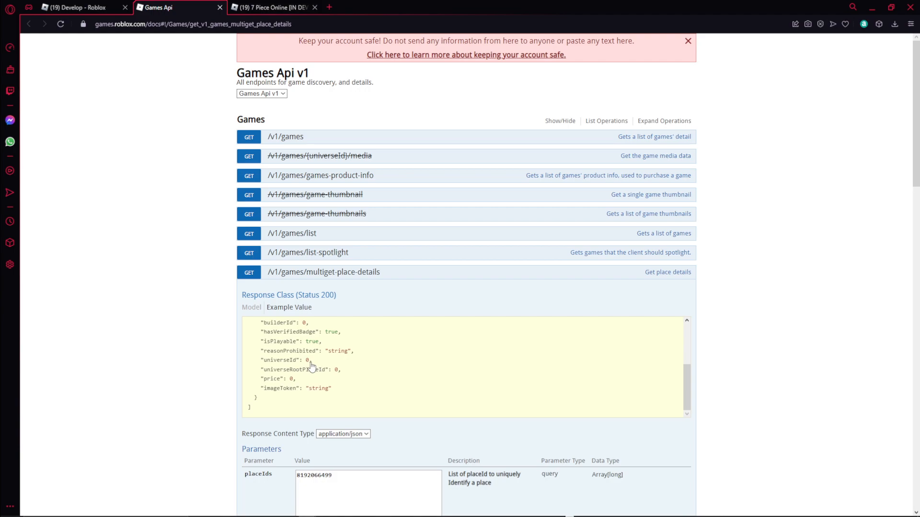
double_click(276, 360)
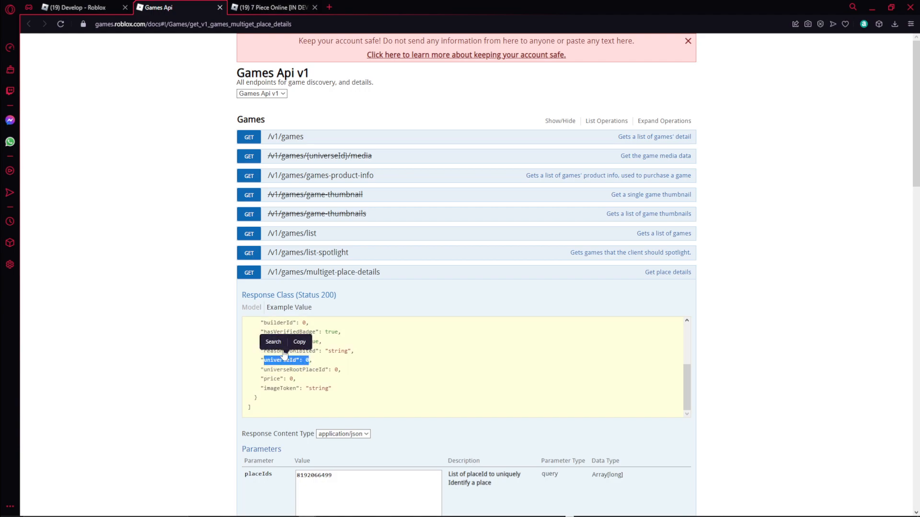
mouse_move(357, 279)
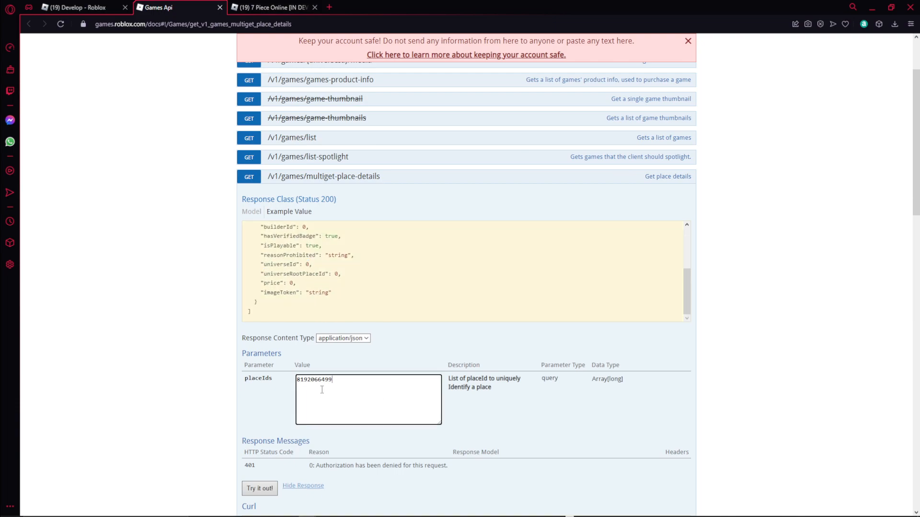
type("10763572763")
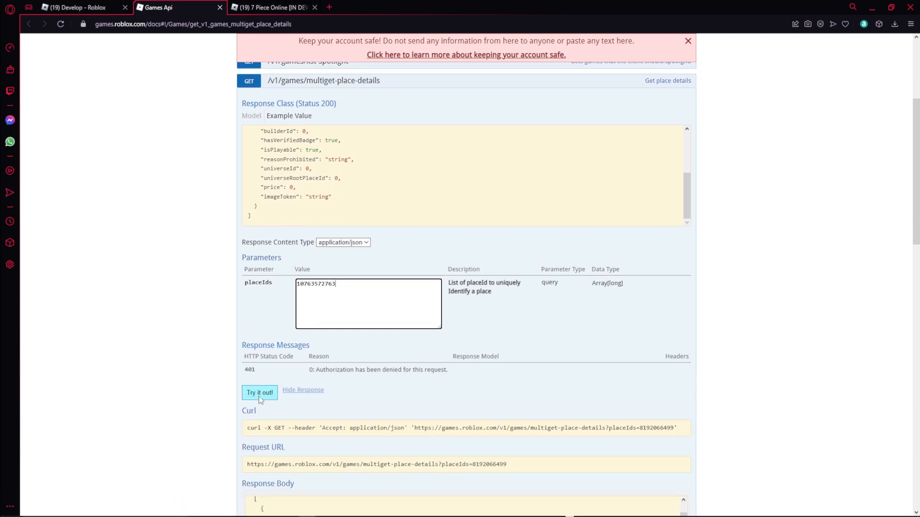
left_click(259, 392)
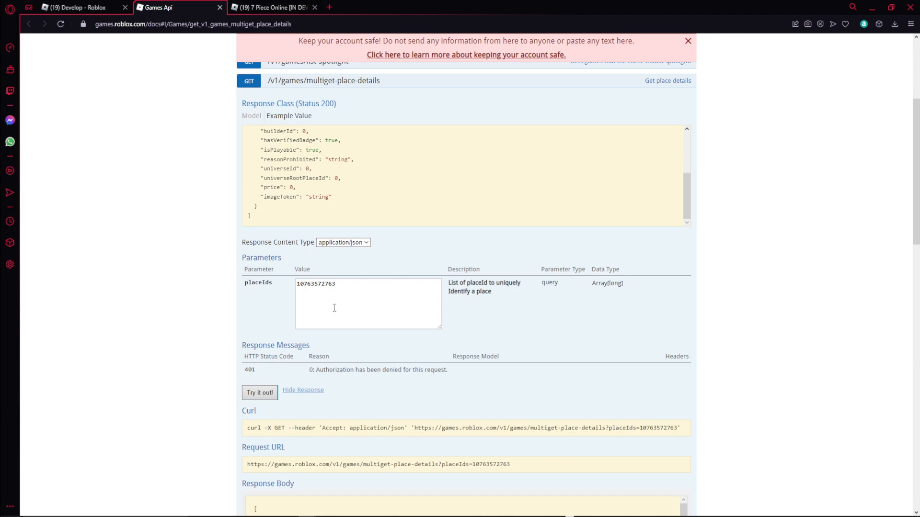
scroll("down", 3)
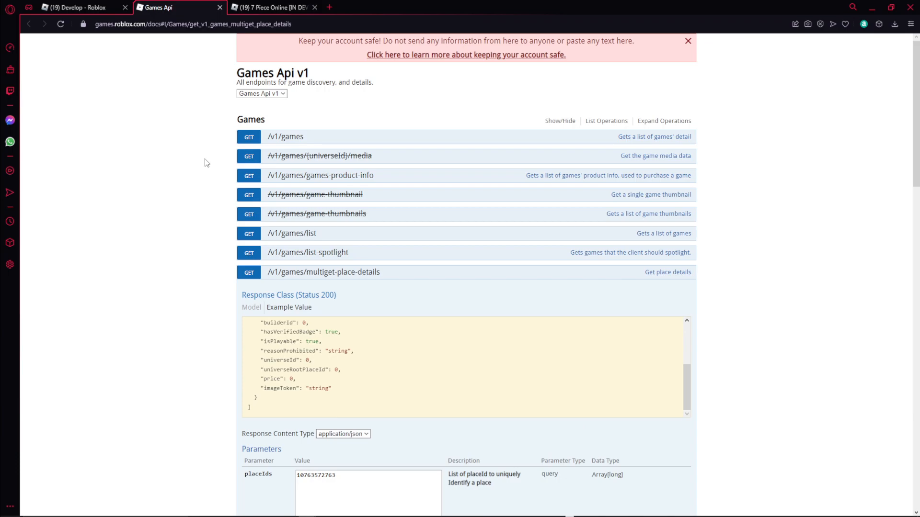
mouse_move(73, 7)
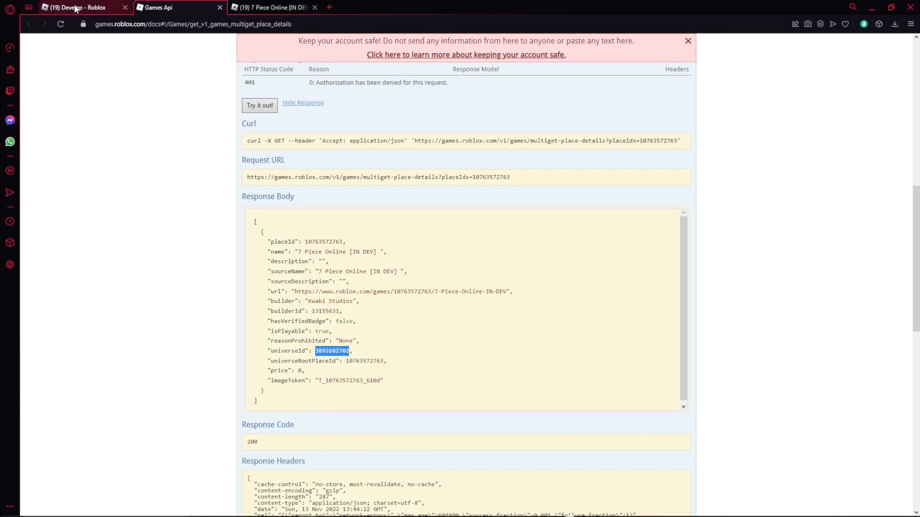
Preview the anime character audio, then scroll to its Sharing settings on Configure Audio.
left_click(76, 7)
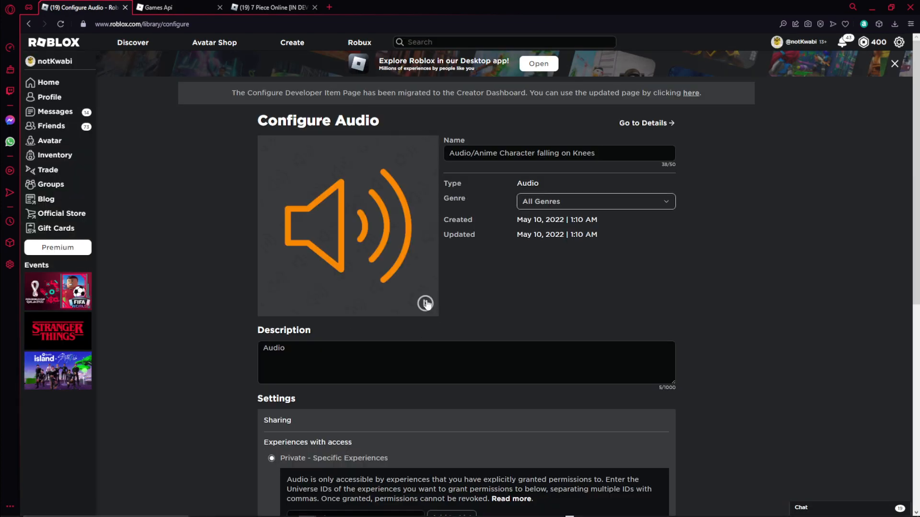
left_click(426, 303)
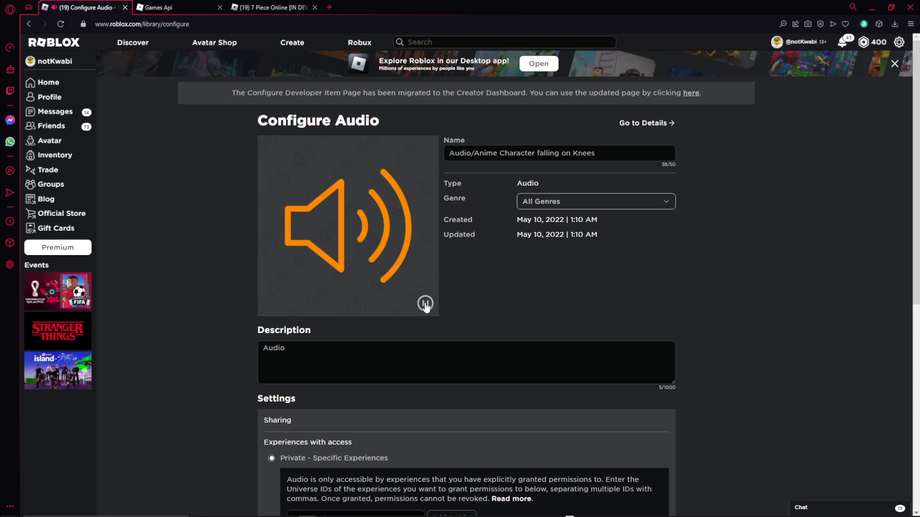
left_click(425, 303)
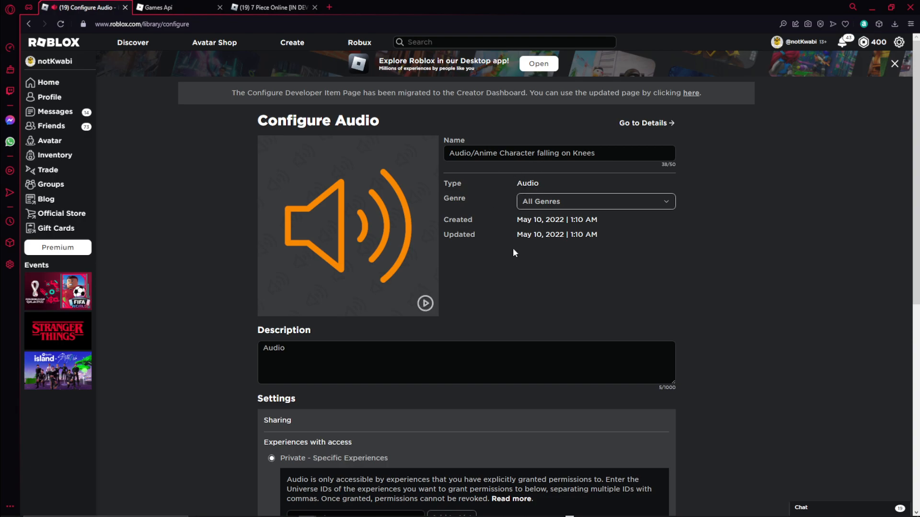
scroll("down", 3)
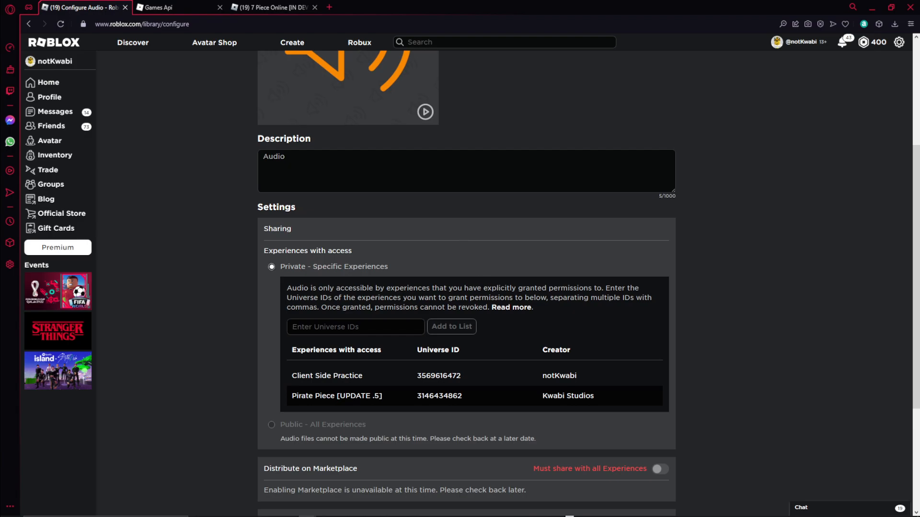
mouse_move(352, 347)
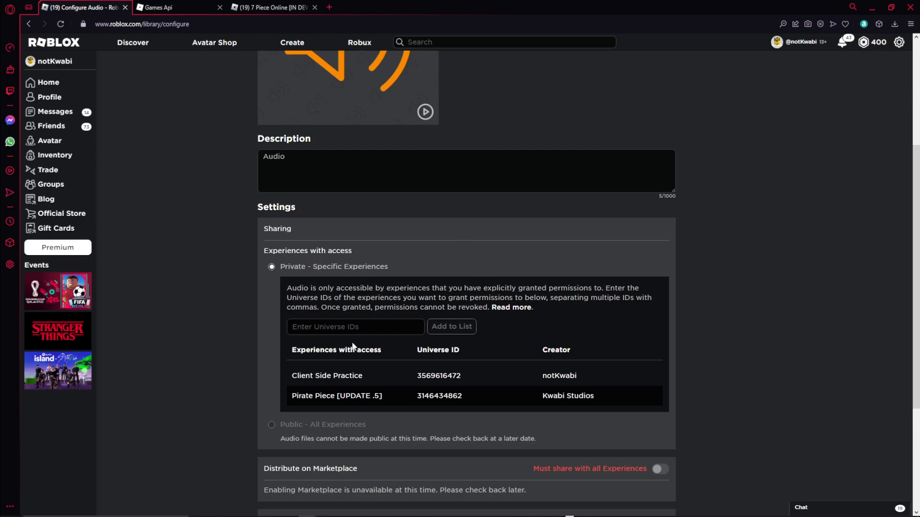
left_click(355, 326)
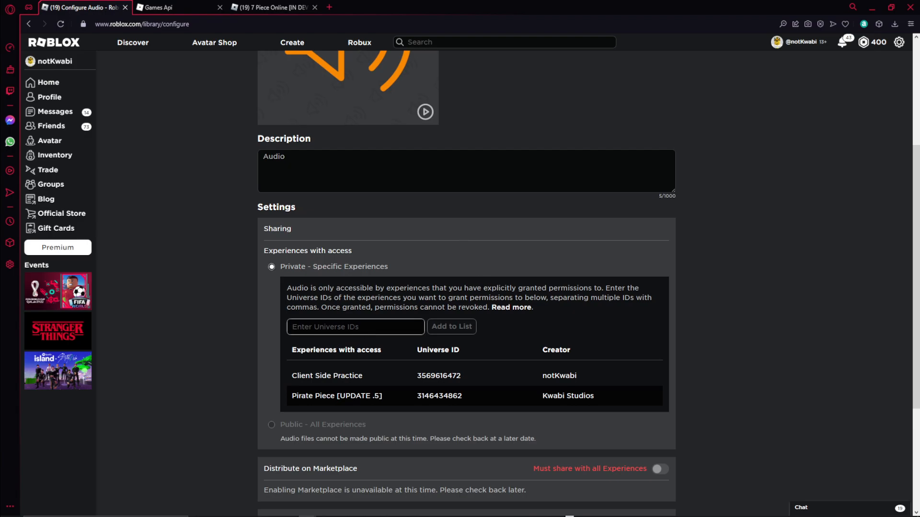
type("3892682702")
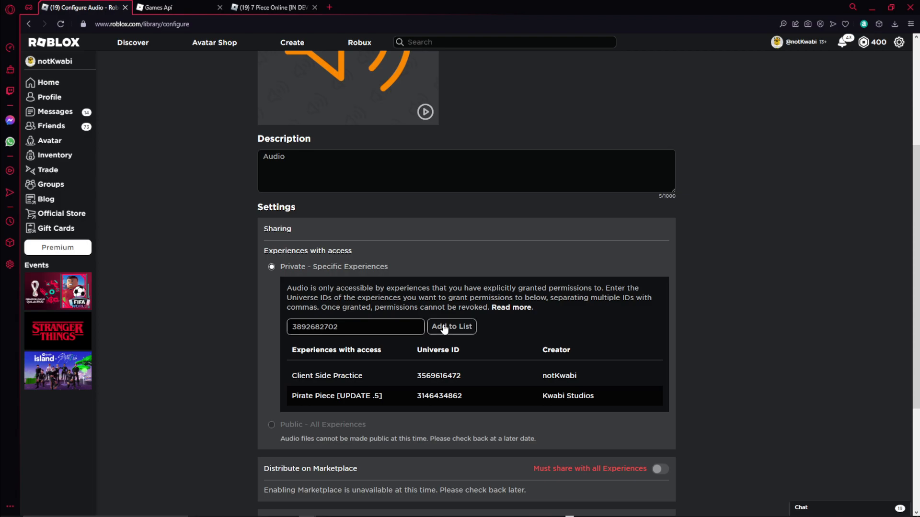
left_click(450, 327)
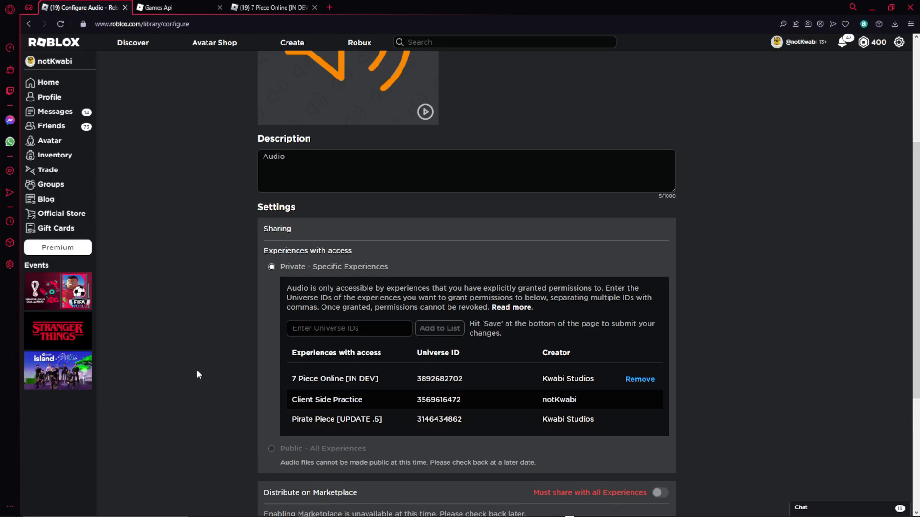
mouse_move(295, 378)
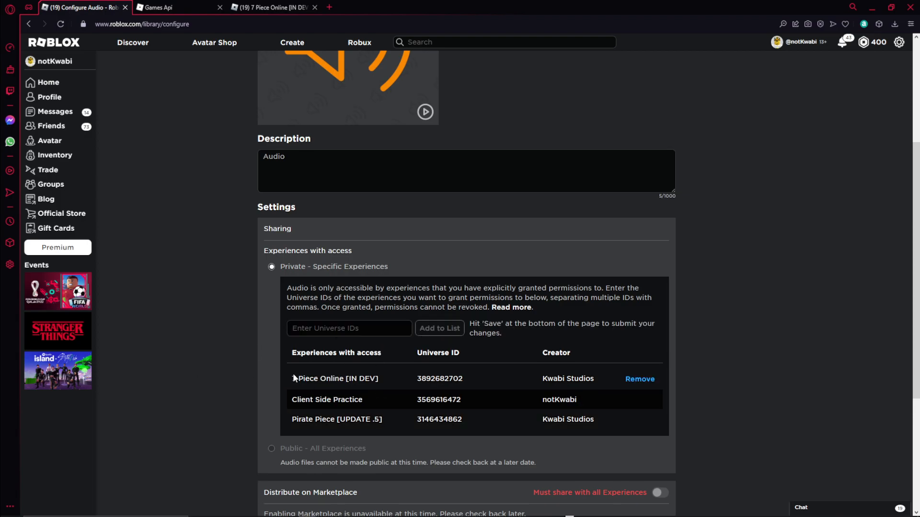
left_click_drag(293, 378, 463, 378)
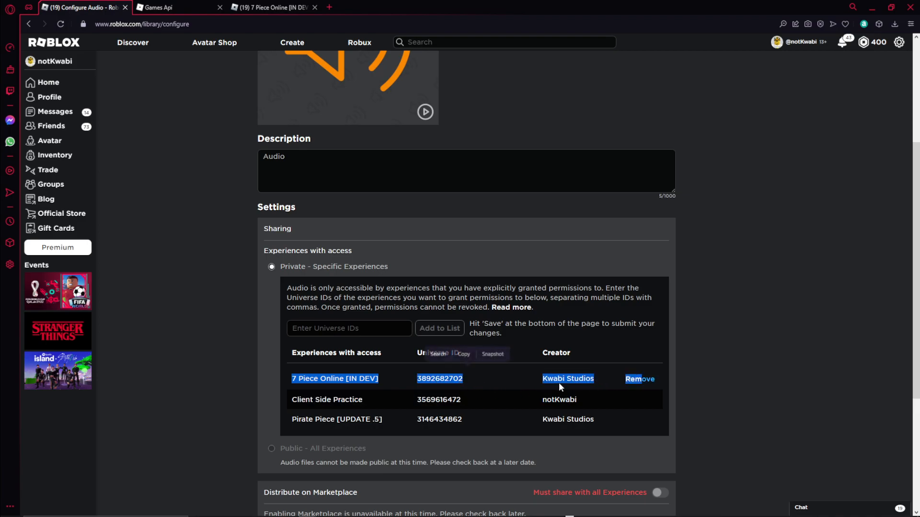
Save the Configure Audio sharing settings with 7 Piece Online on the list.
scroll("down", 3)
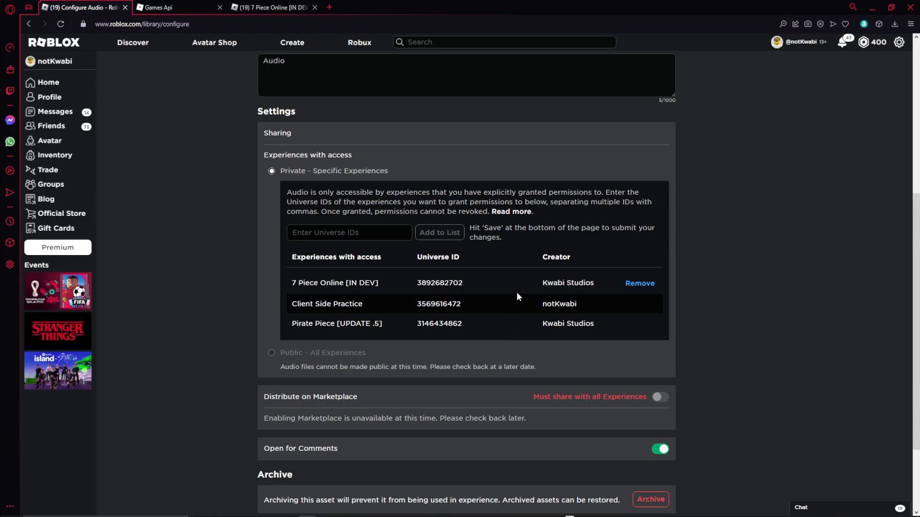
scroll("down", 3)
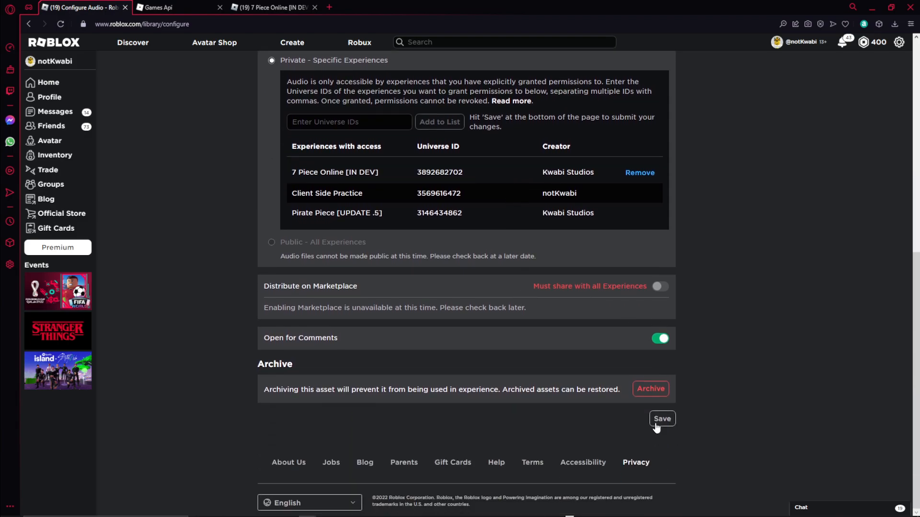
left_click(662, 419)
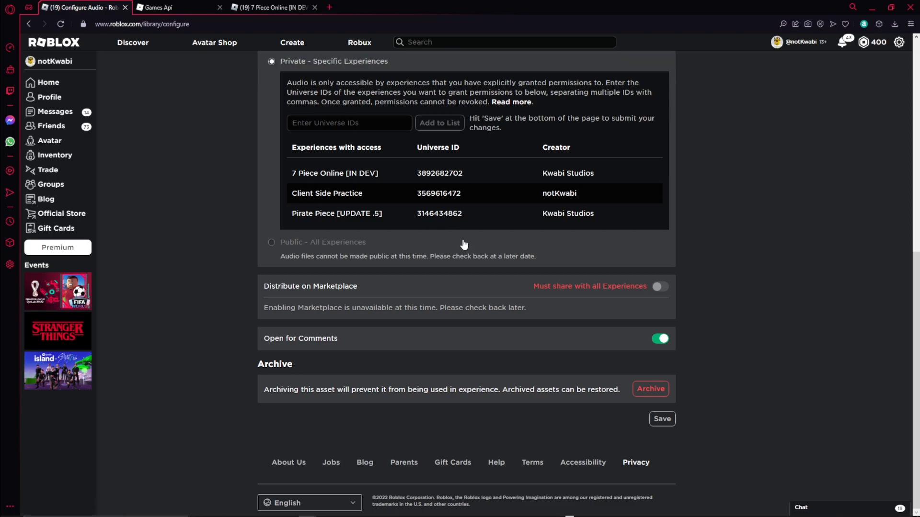
mouse_move(361, 186)
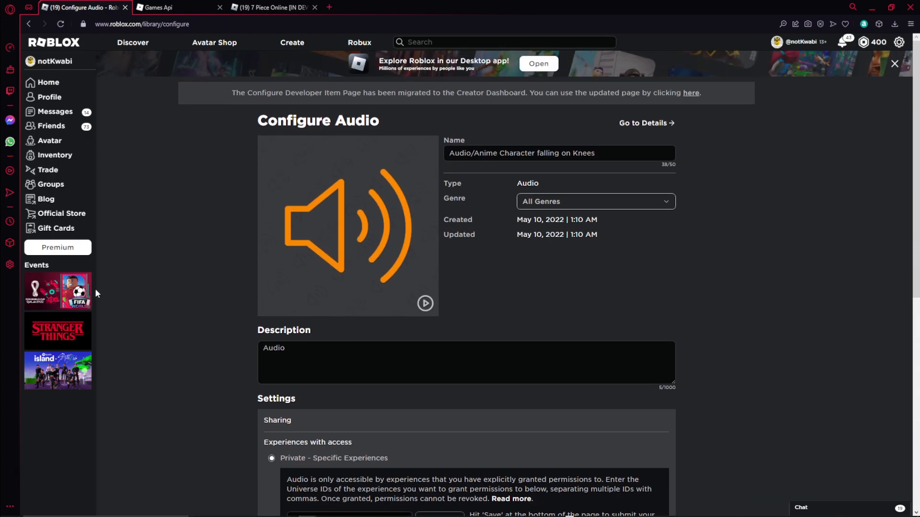
mouse_move(165, 320)
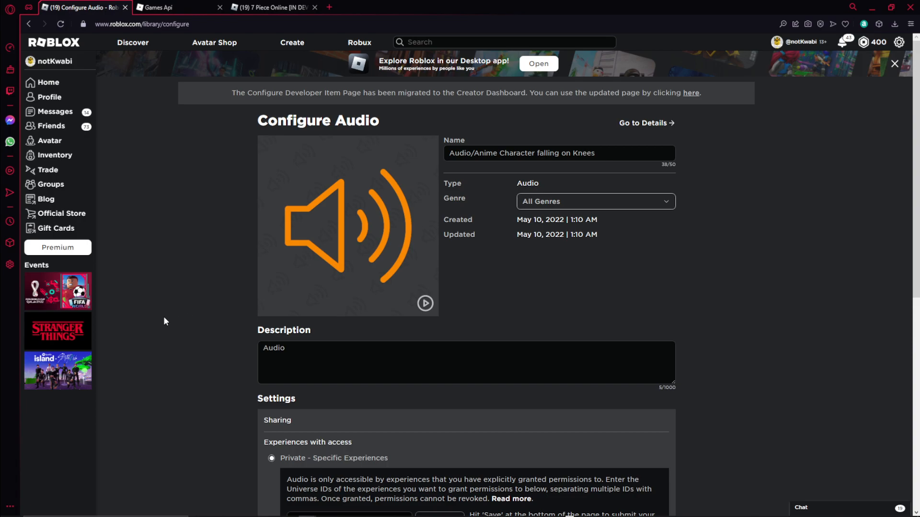